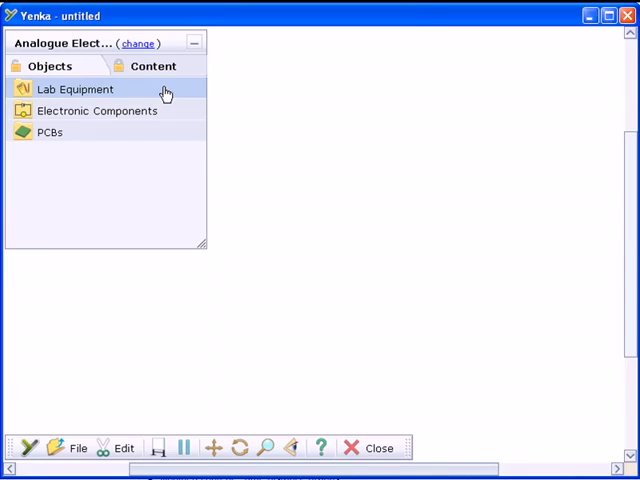
Step: Drag a 9 V battery from Lab Equipment > Power Supplies onto the canvas centre
{"action": "left_click", "coordinate": [75, 89]}
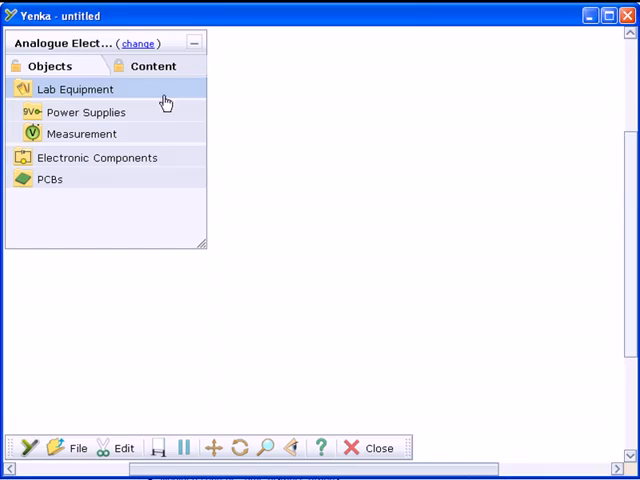
{"action": "left_click", "coordinate": [86, 112]}
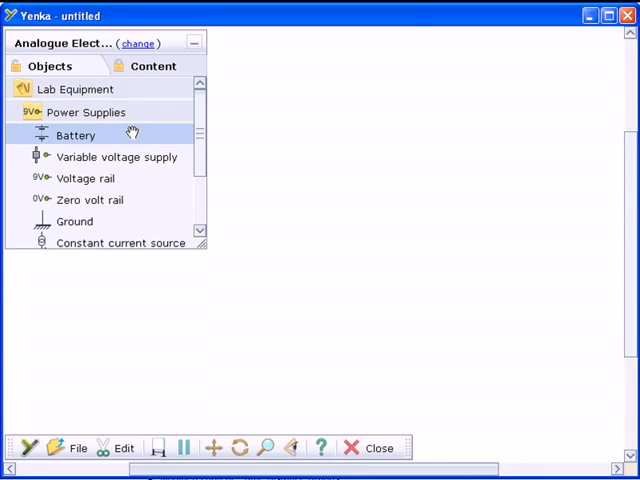
{"action": "left_click_drag", "start_coordinate": [75, 135], "coordinate": [318, 232]}
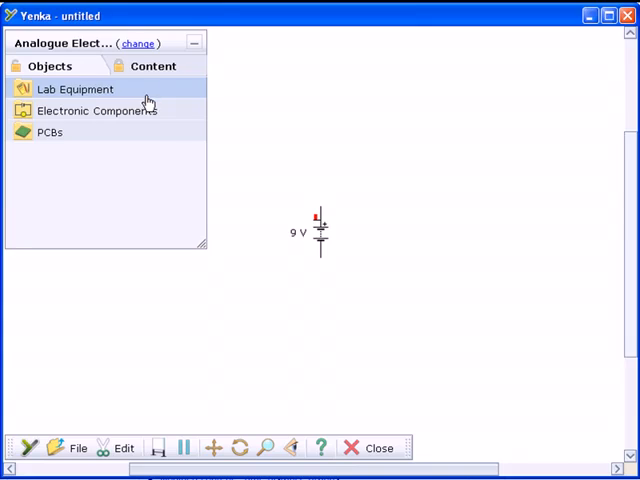
Step: Attach an SPST switch from Electronic Components > Inputs to the battery's top terminal
{"action": "left_click", "coordinate": [96, 110]}
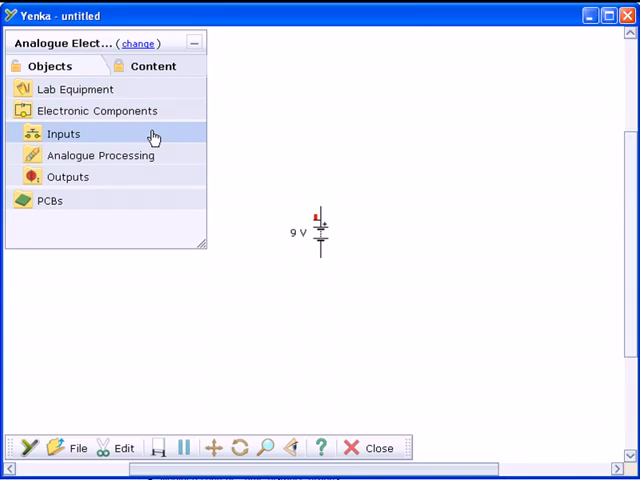
{"action": "left_click", "coordinate": [63, 133]}
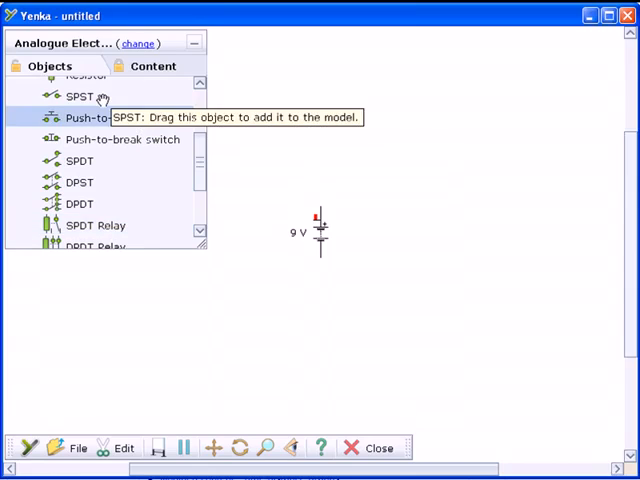
{"action": "left_click_drag", "start_coordinate": [95, 96], "coordinate": [350, 210]}
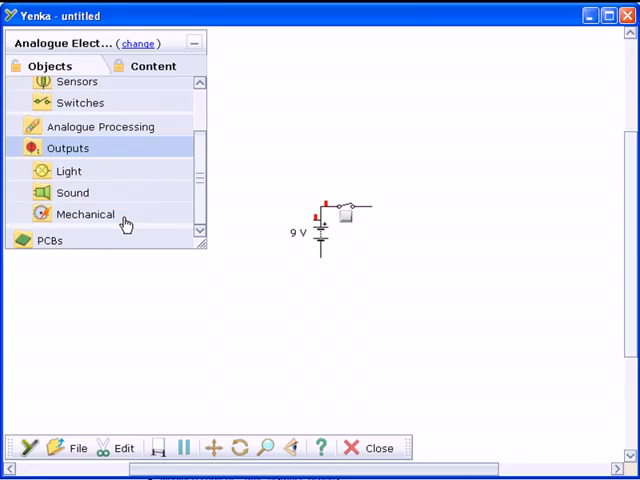
{"action": "left_click", "coordinate": [69, 170]}
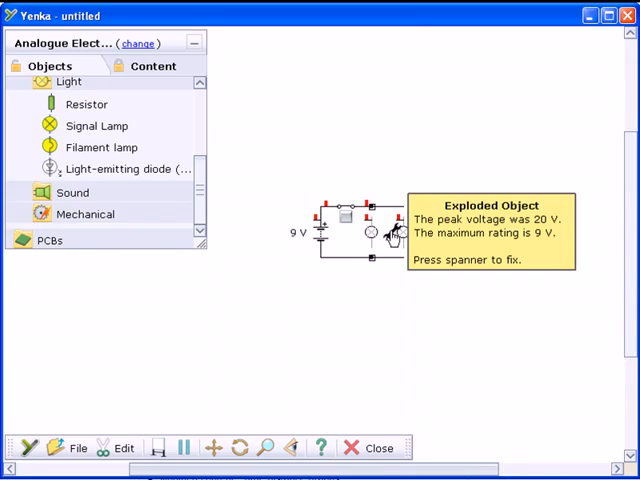
Step: Flip the switch to run the circuit and see the Exploded Object overvoltage warning
{"action": "left_click", "coordinate": [388, 233]}
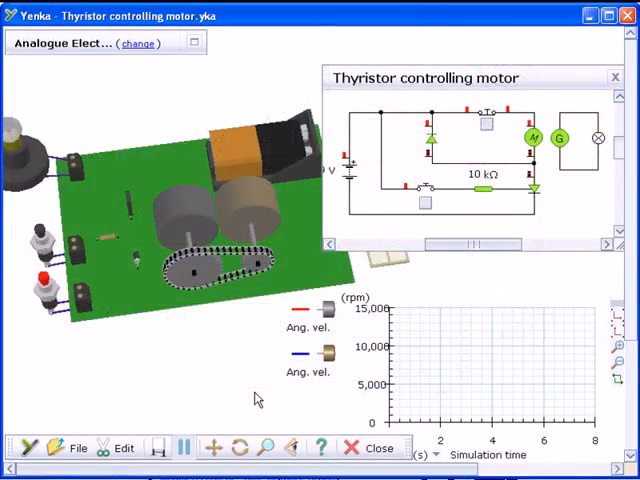
{"action": "mouse_move", "coordinate": [210, 390]}
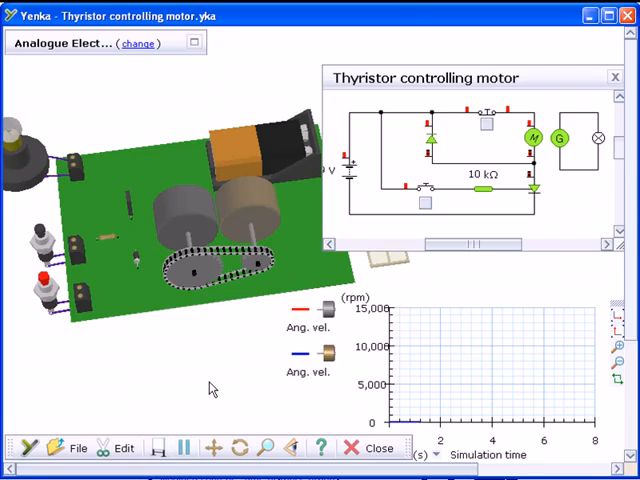